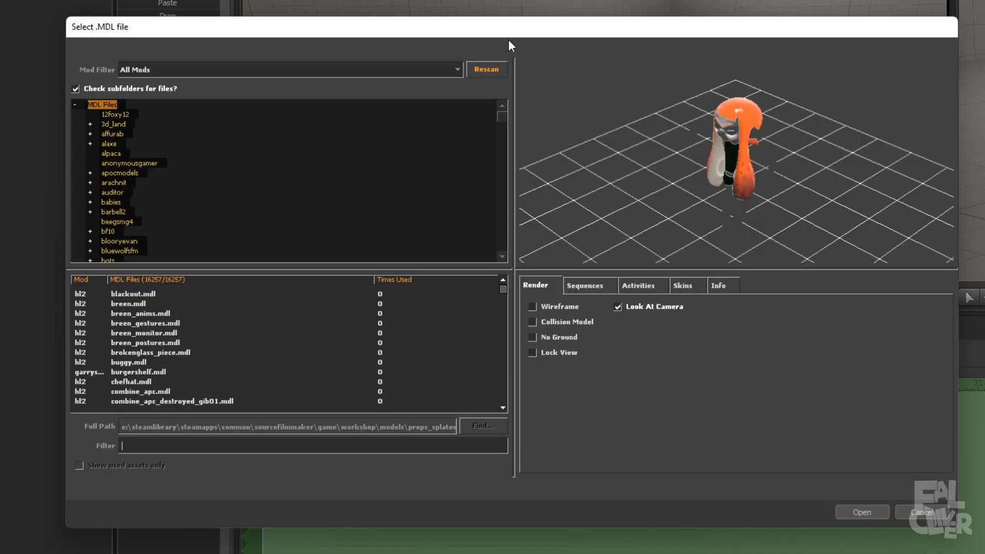
# - Load the splatoon layered_tee_female1 model and set its skin to the white tee
pyautogui.write('splatoon')
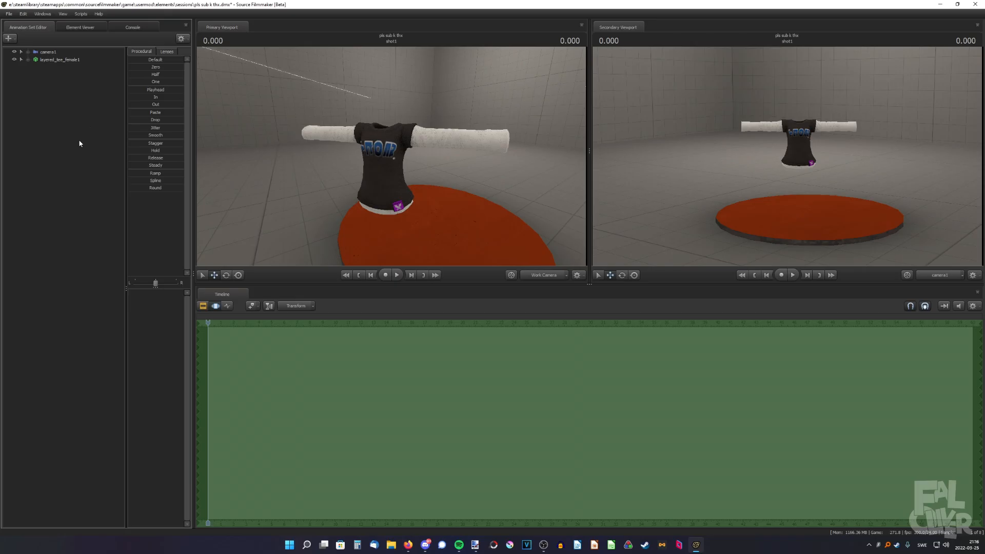
pyautogui.rightClick(61, 59)
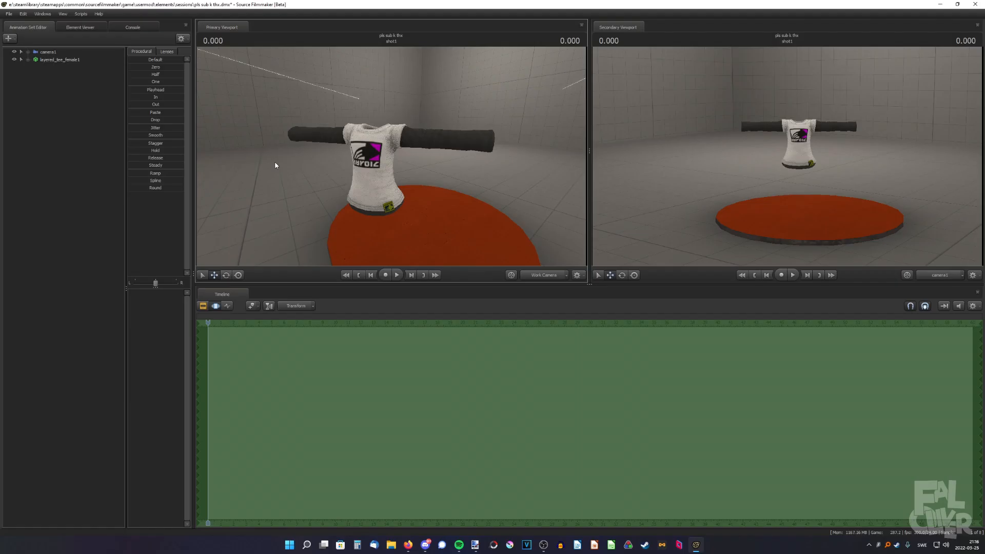
# - Add override materials to the layered tee and expand zink_layered_ls in the Element Viewer
pyautogui.rightClick(55, 60)
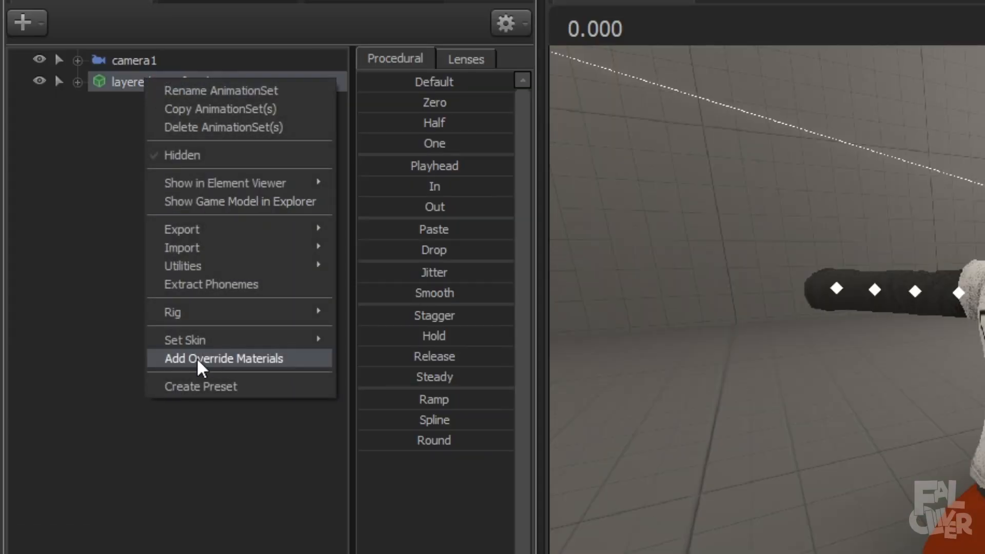
pyautogui.moveTo(270, 191)
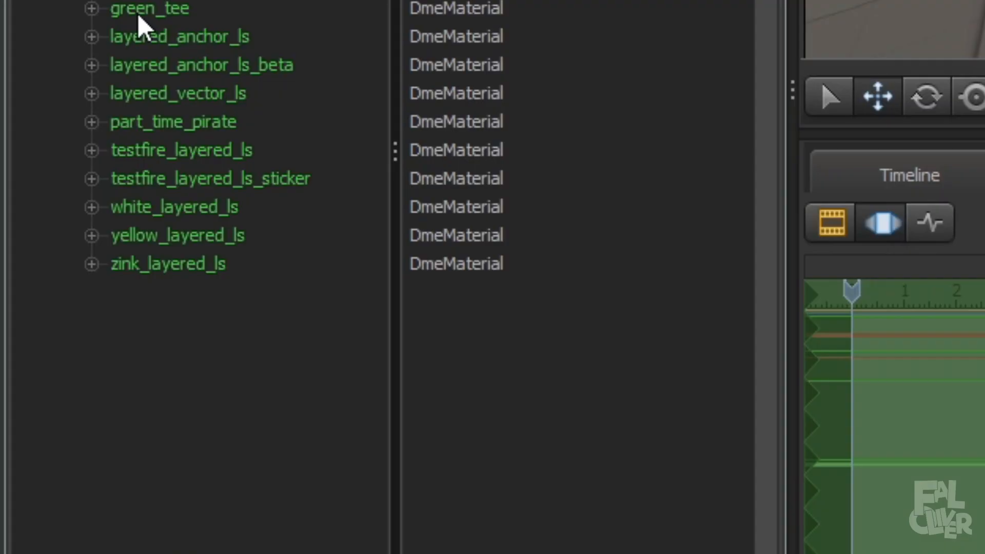
pyautogui.moveTo(90, 287)
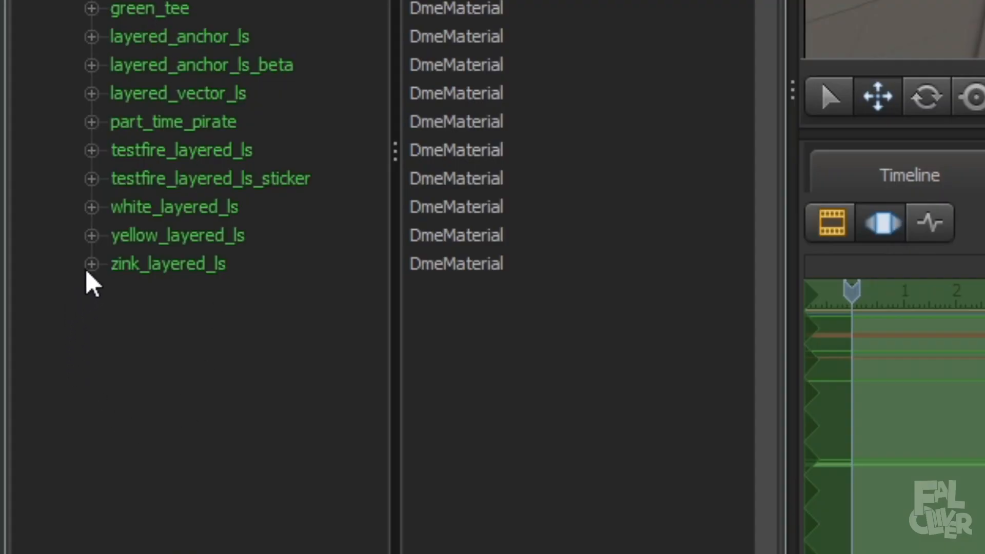
pyautogui.click(91, 264)
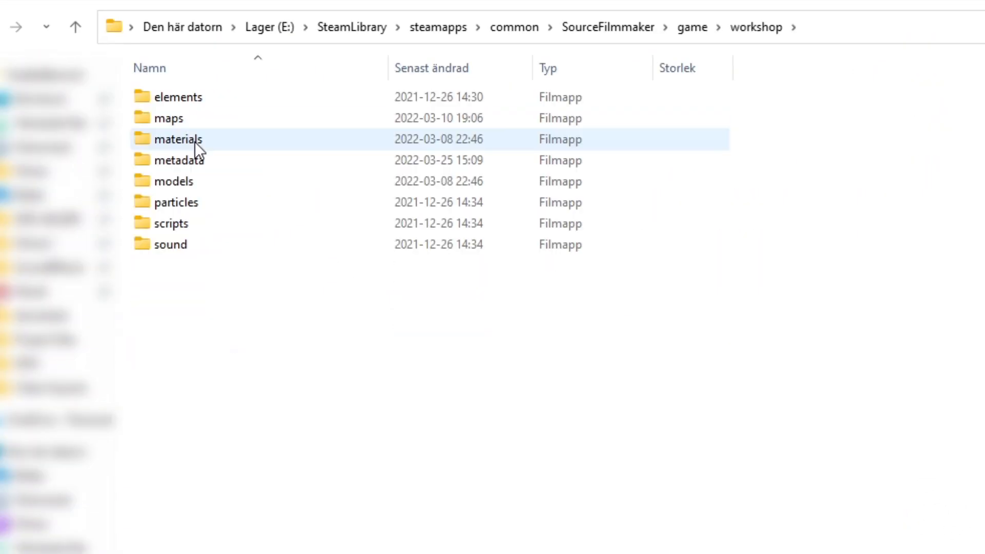
# - Navigate into workshop\materials\models in File Explorer
pyautogui.doubleClick(178, 140)
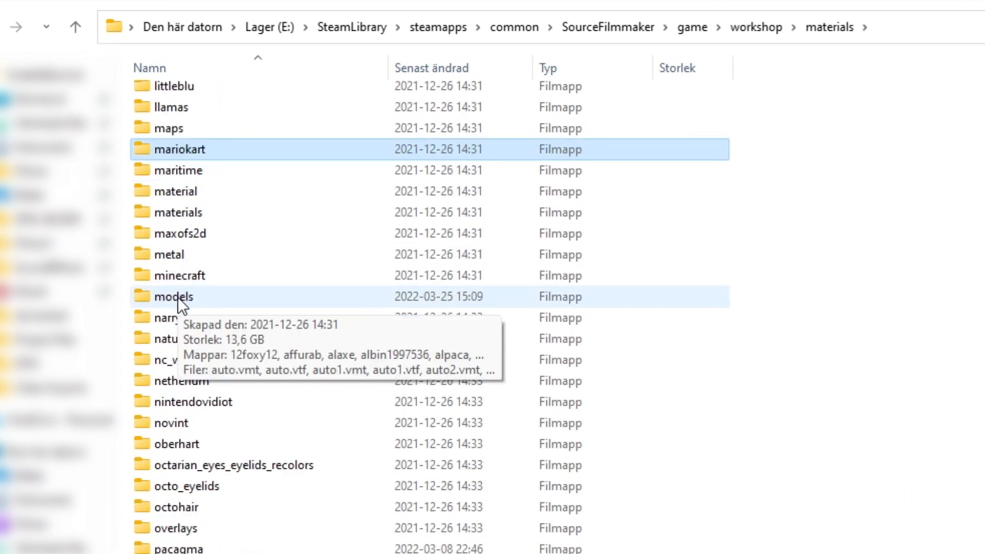
pyautogui.doubleClick(174, 297)
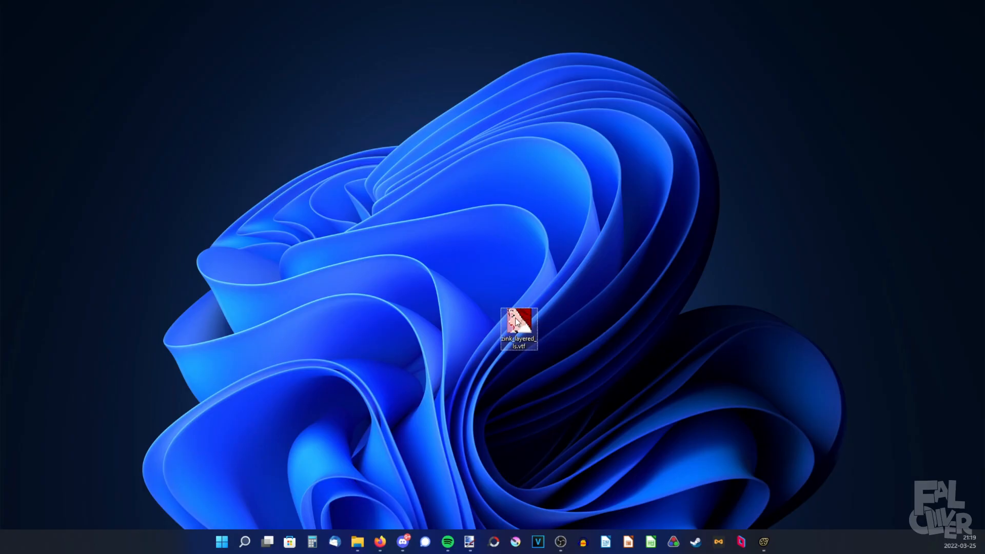
pyautogui.moveTo(516, 324)
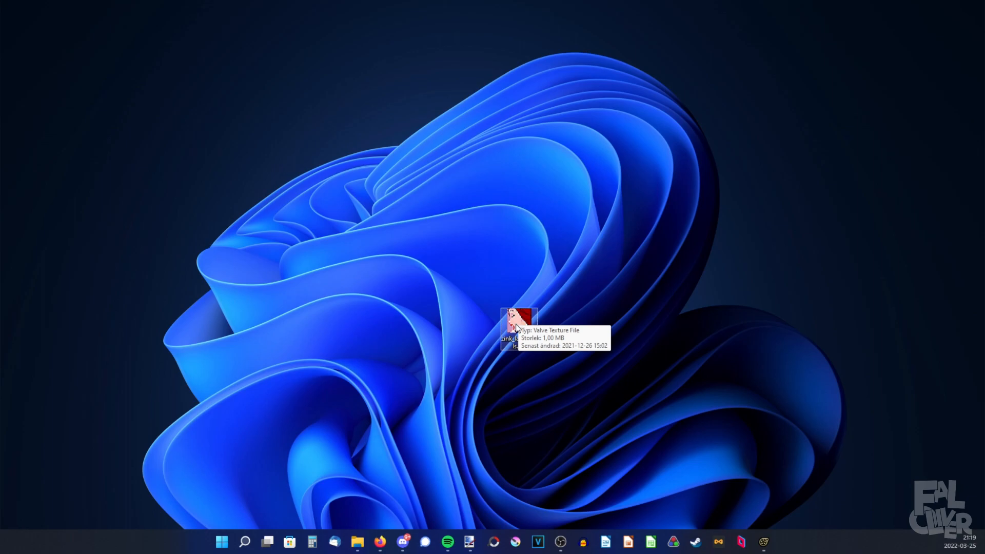
pyautogui.moveTo(538, 352)
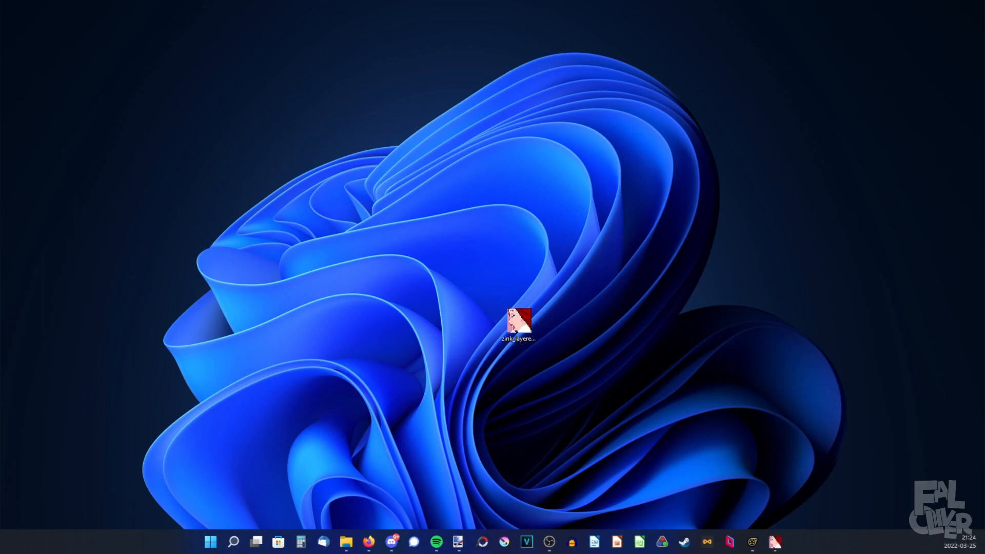
# - Copy the zink_layered_ls.vtf texture image in VTFEdit, then close VTFEdit
pyautogui.doubleClick(519, 324)
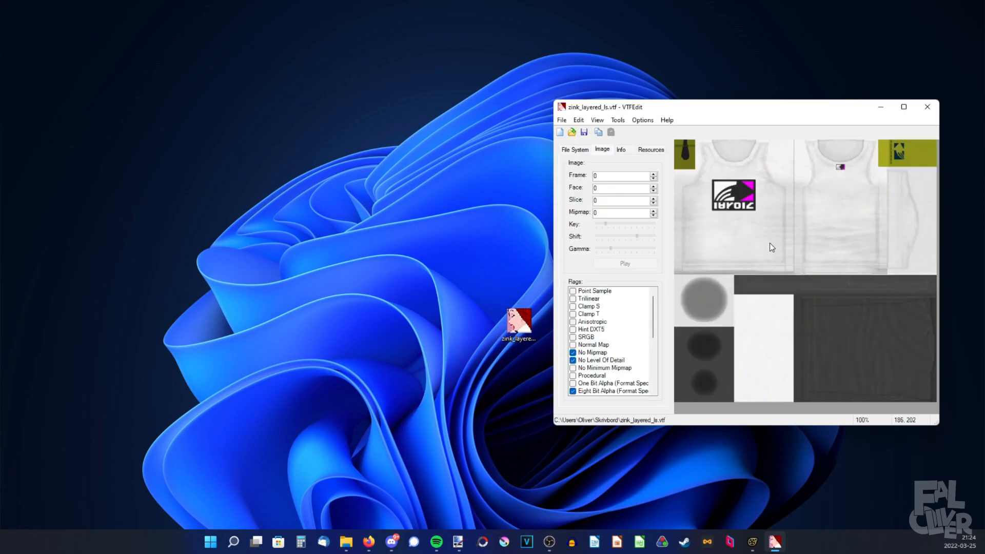
pyautogui.moveTo(696, 111)
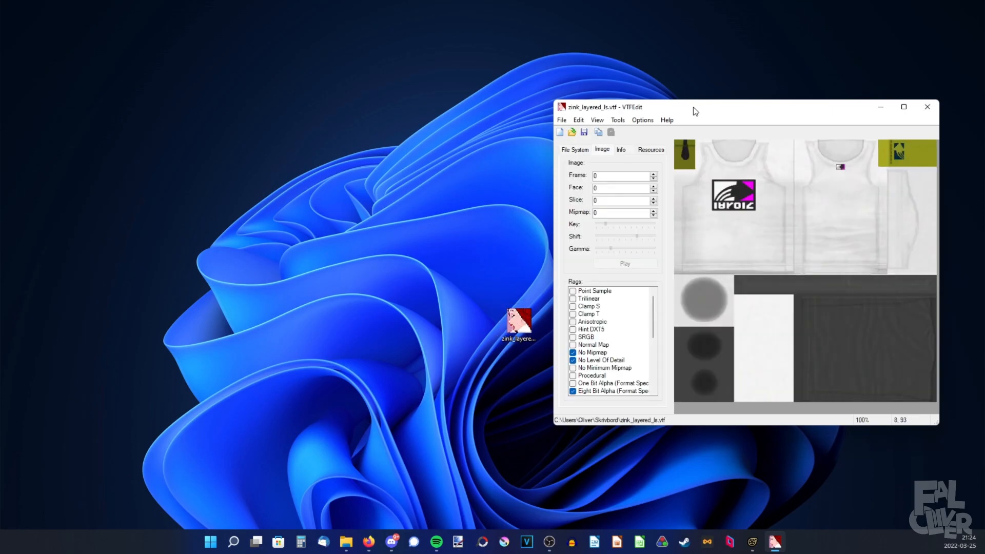
pyautogui.press('Ctrl+C')
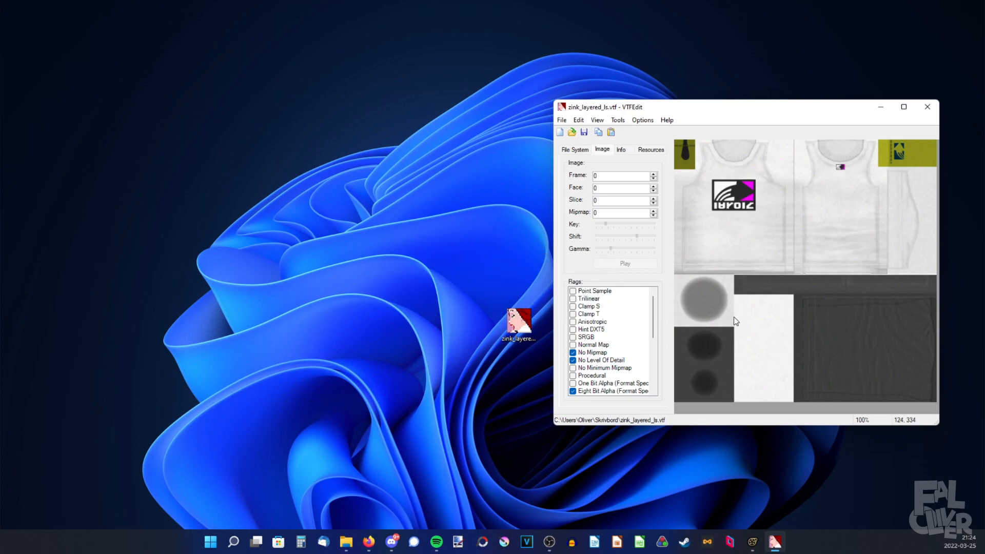
pyautogui.click(927, 107)
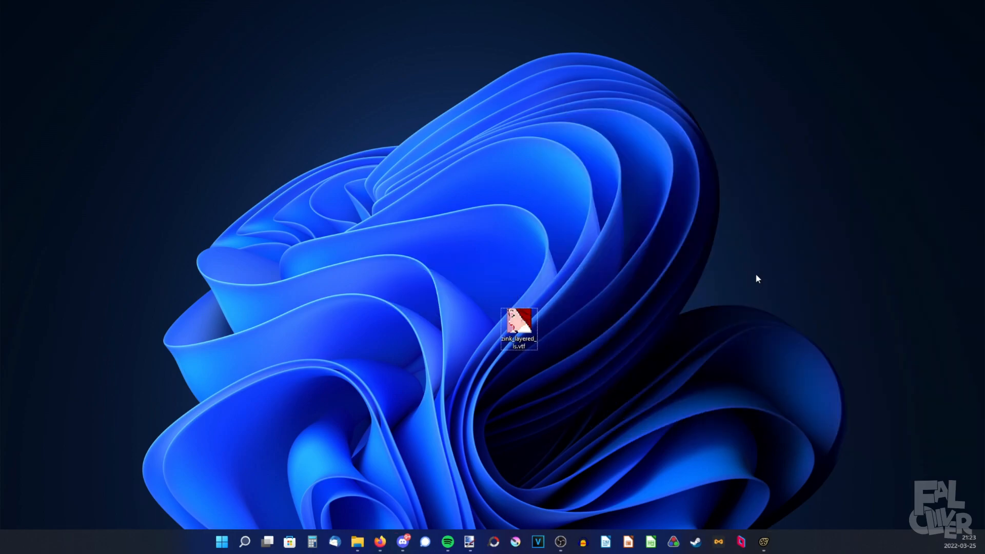
# - Paste the copied shirt texture into a new image in paint.net
pyautogui.doubleClick(518, 326)
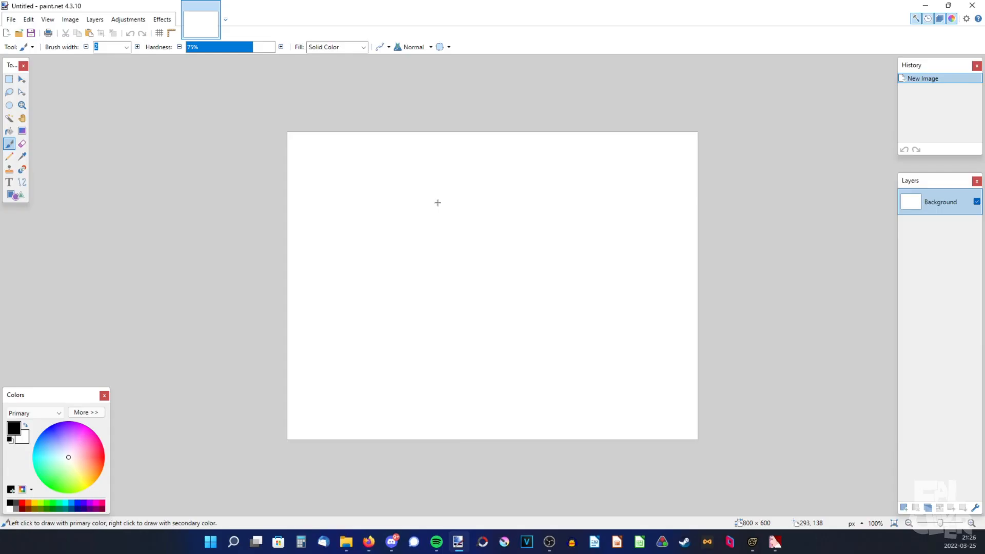
pyautogui.press('ctrl+v')
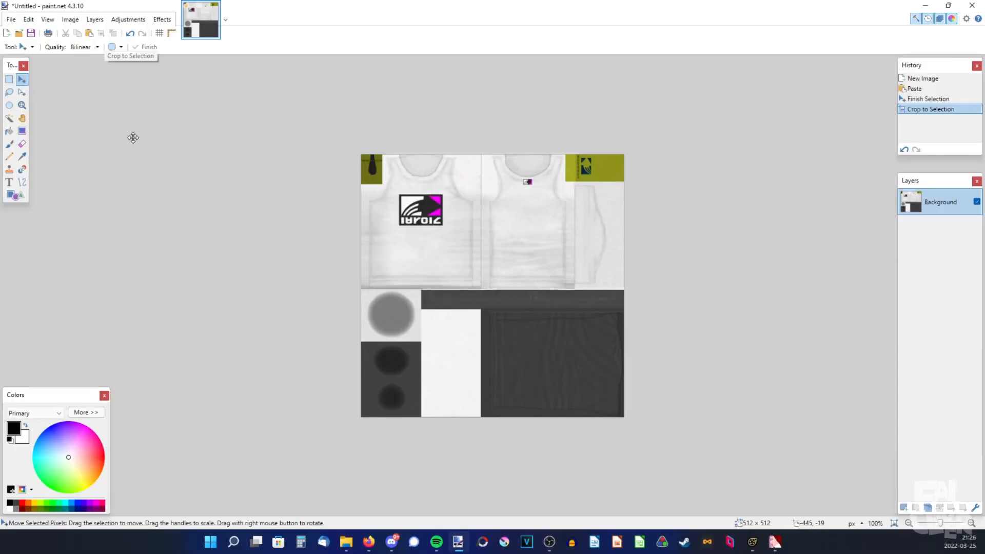
pyautogui.moveTo(396, 286)
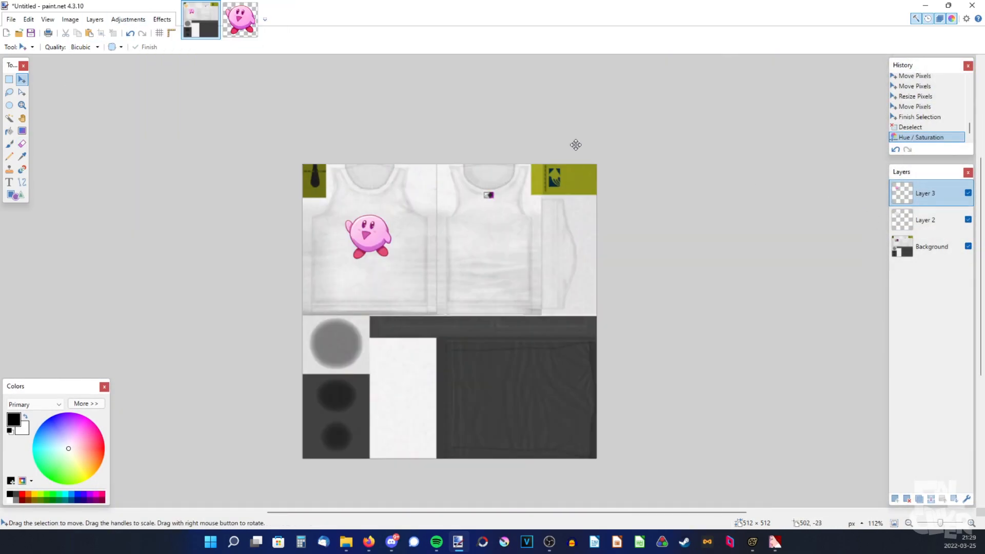
# - Save the Kirby-decorated texture as kirby_shirt.png
pyautogui.click(9, 19)
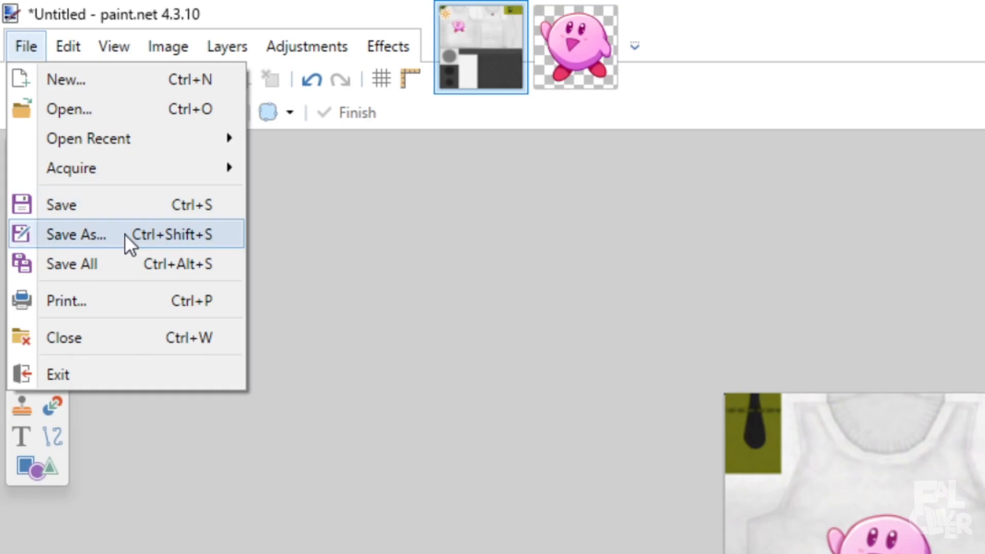
pyautogui.click(76, 234)
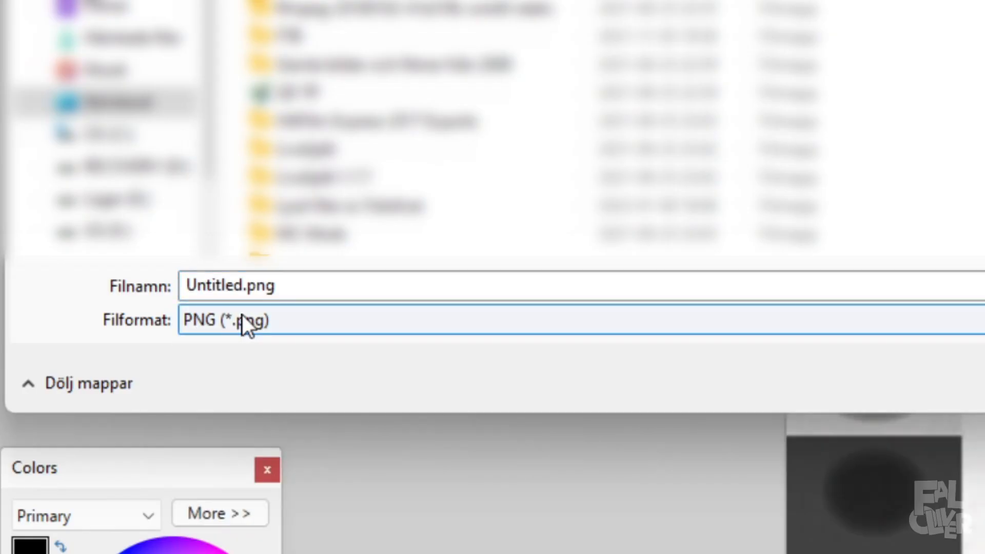
pyautogui.write('ki')
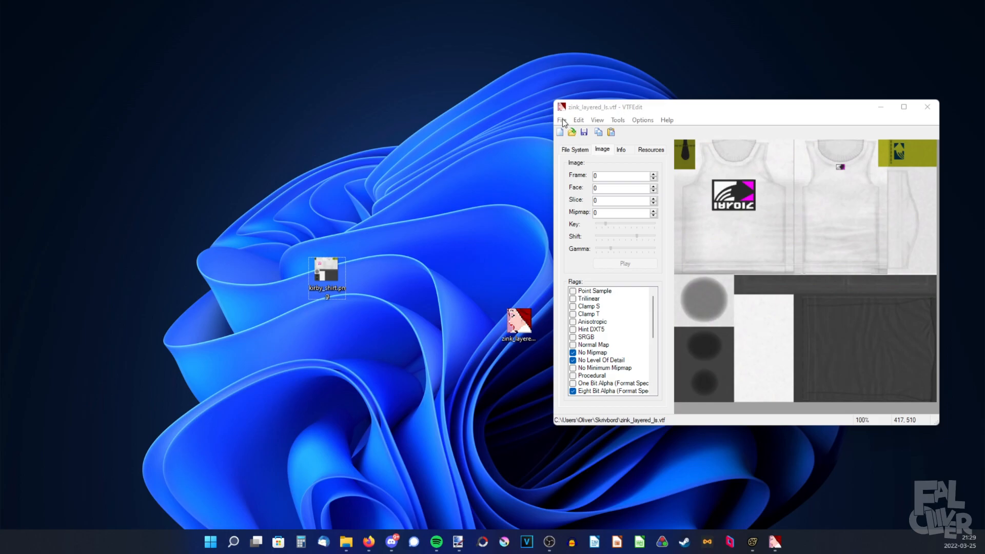
# - Import kirby_shirt.png into VTFEdit with the default VTF options
pyautogui.click(561, 120)
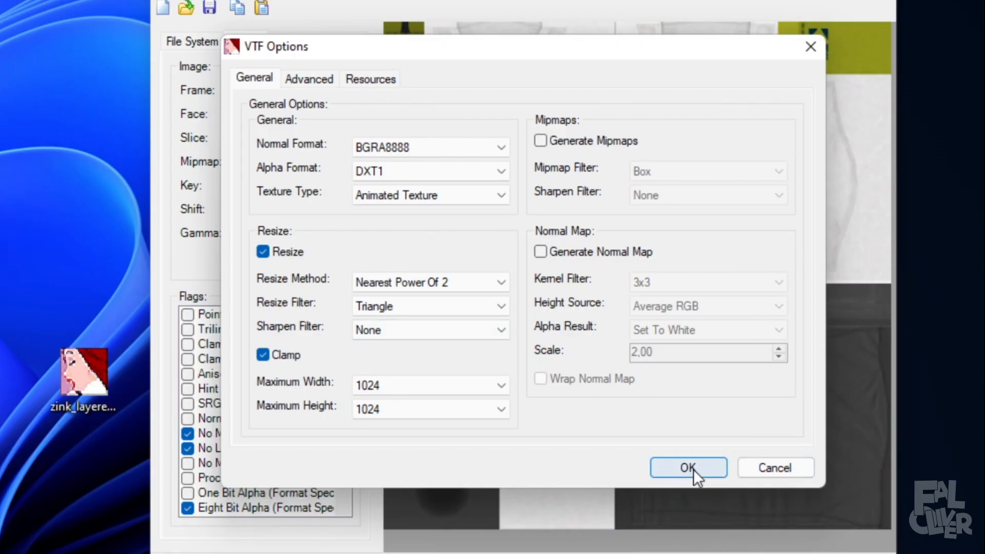
pyautogui.click(688, 468)
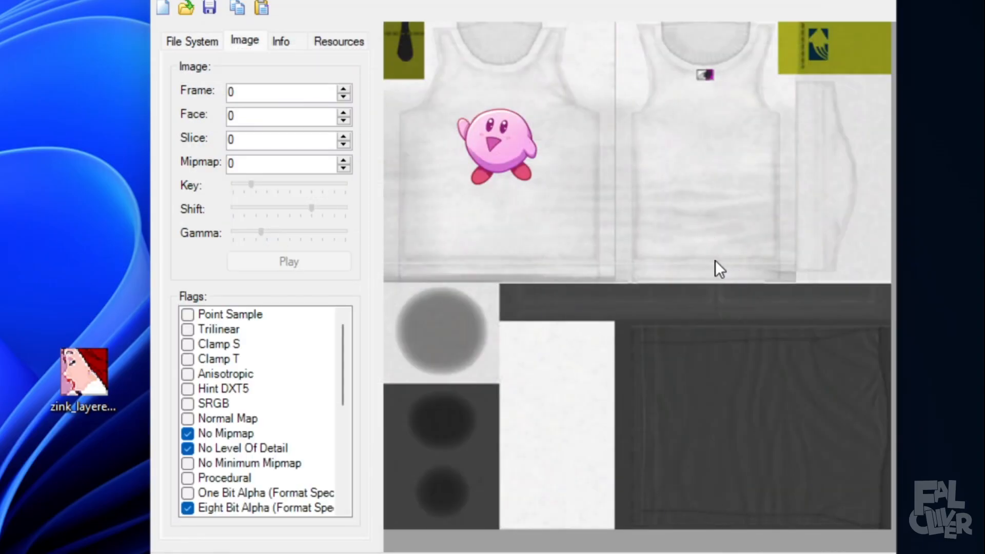
# - Save the imported texture as a new Kirby .vtf file
pyautogui.click(313, 87)
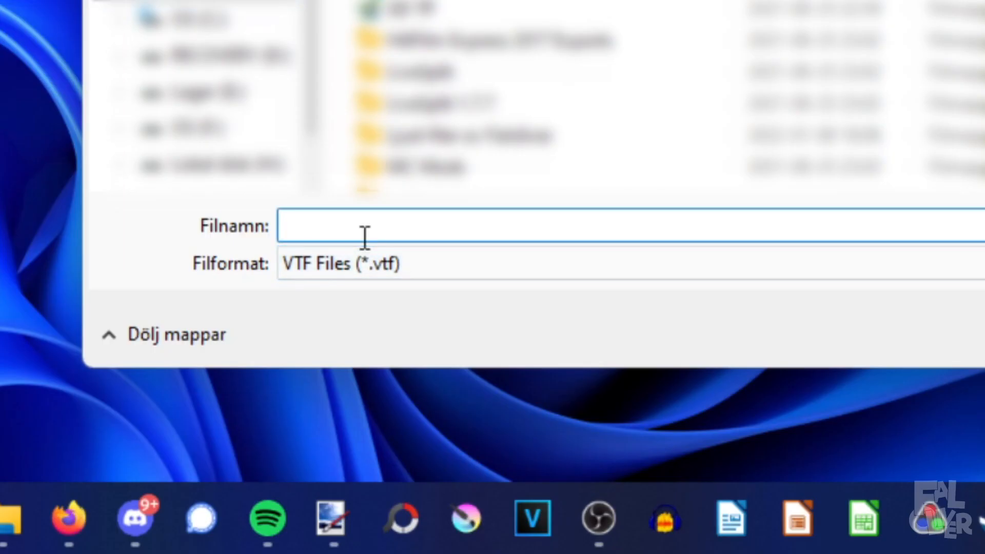
pyautogui.write('kirbty')
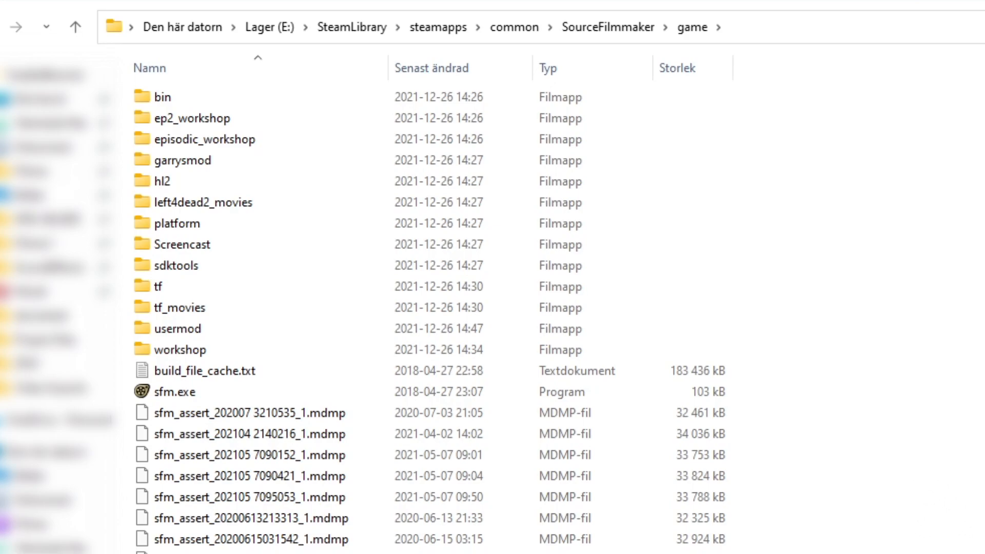
pyautogui.moveTo(192, 316)
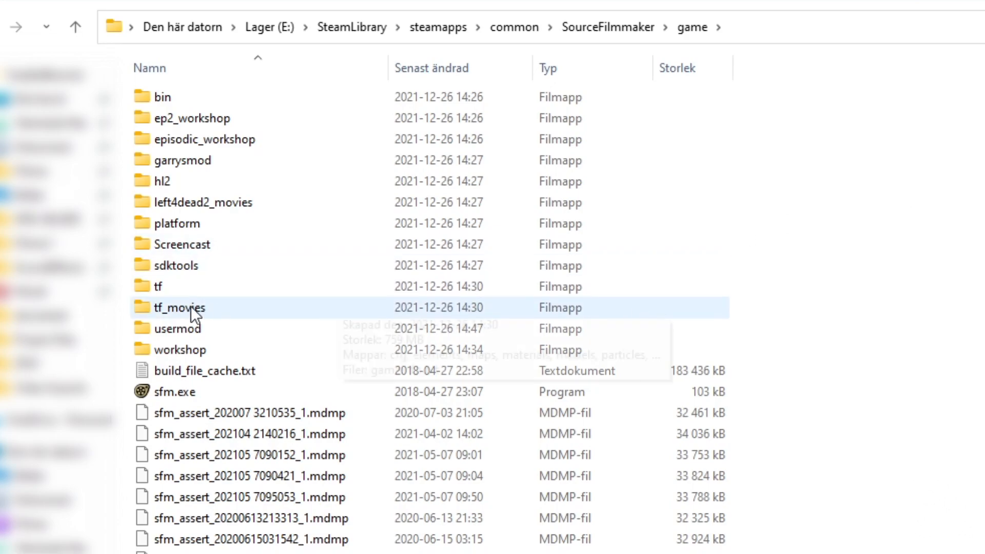
# - Open usermod\materials, then create a new folder inside models
pyautogui.doubleClick(178, 329)
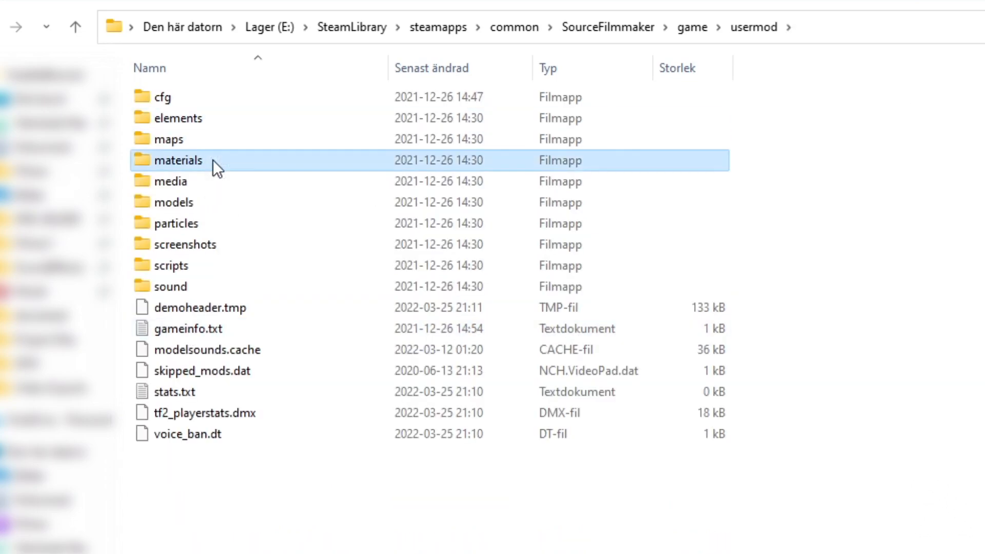
pyautogui.doubleClick(177, 160)
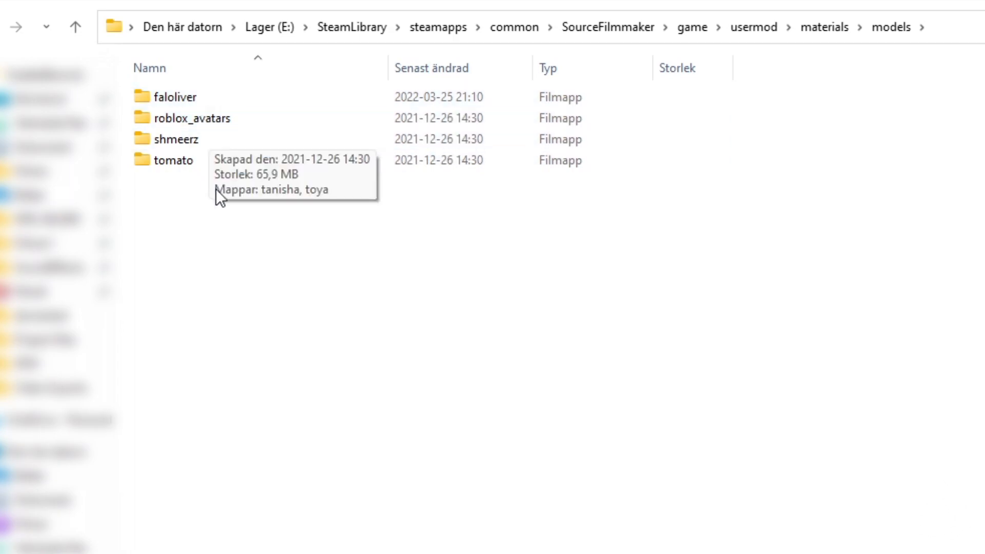
pyautogui.rightClick(195, 206)
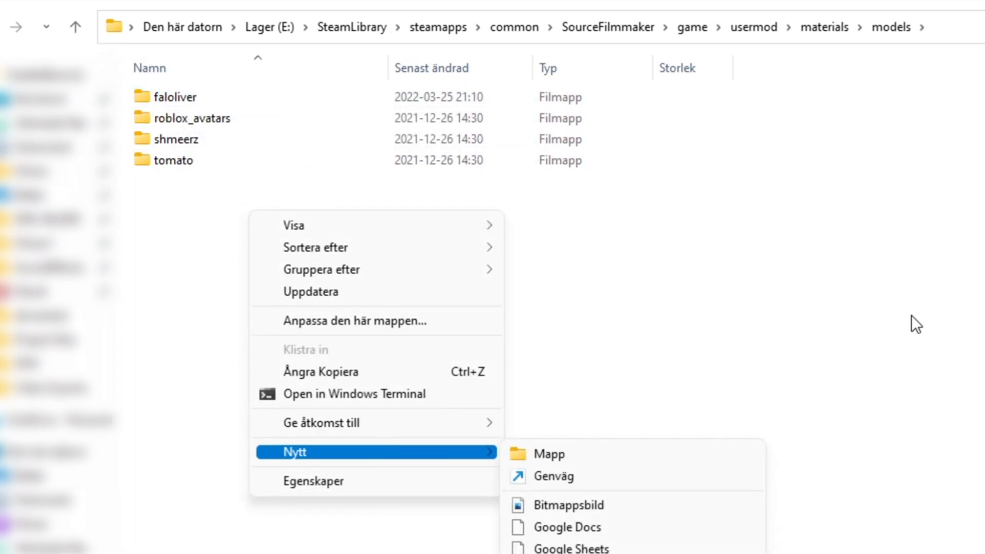
pyautogui.click(177, 97)
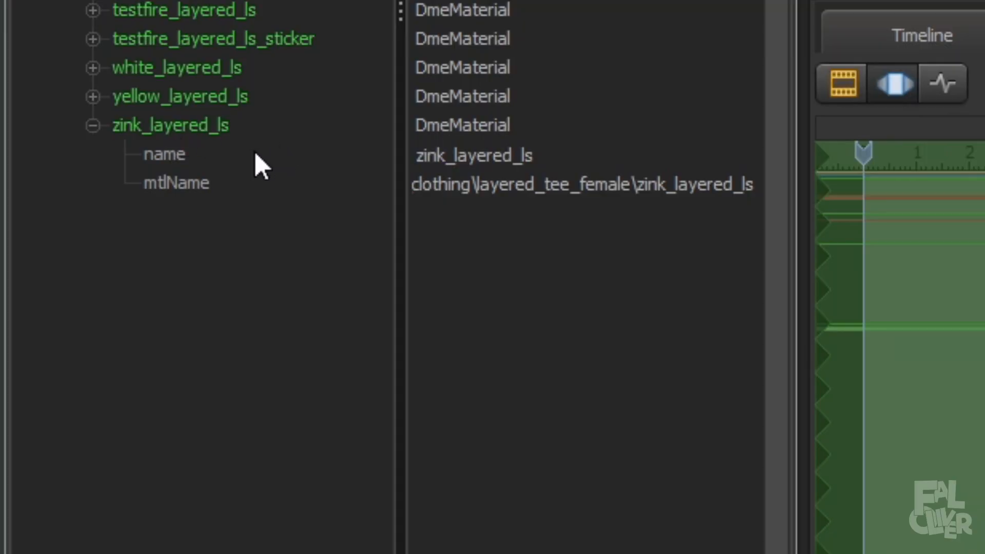
# - Add a $basetexture string attribute to zink_layered_ls with value models\faloliver\kirby_
pyautogui.rightClick(149, 124)
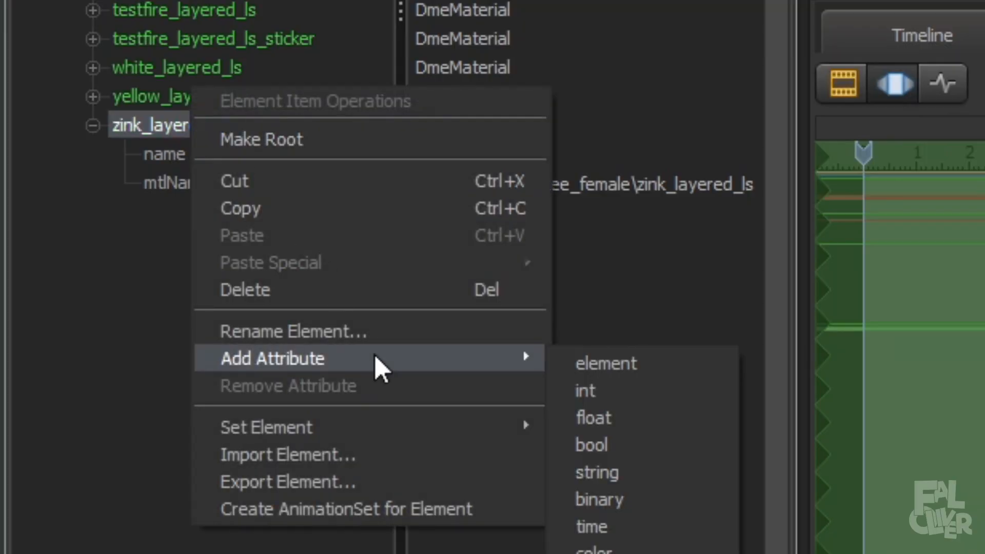
pyautogui.click(597, 472)
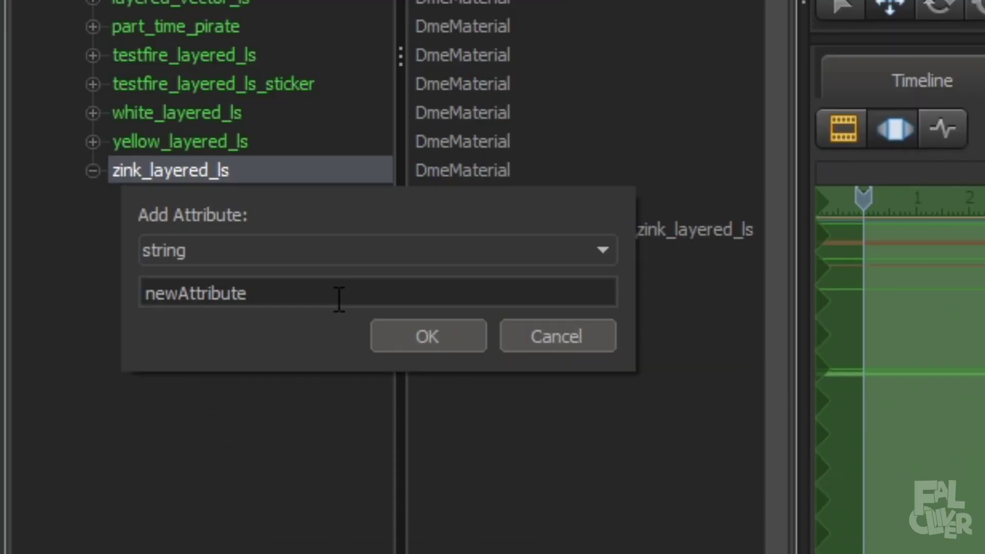
pyautogui.write('$')
pyautogui.write('models\\f')
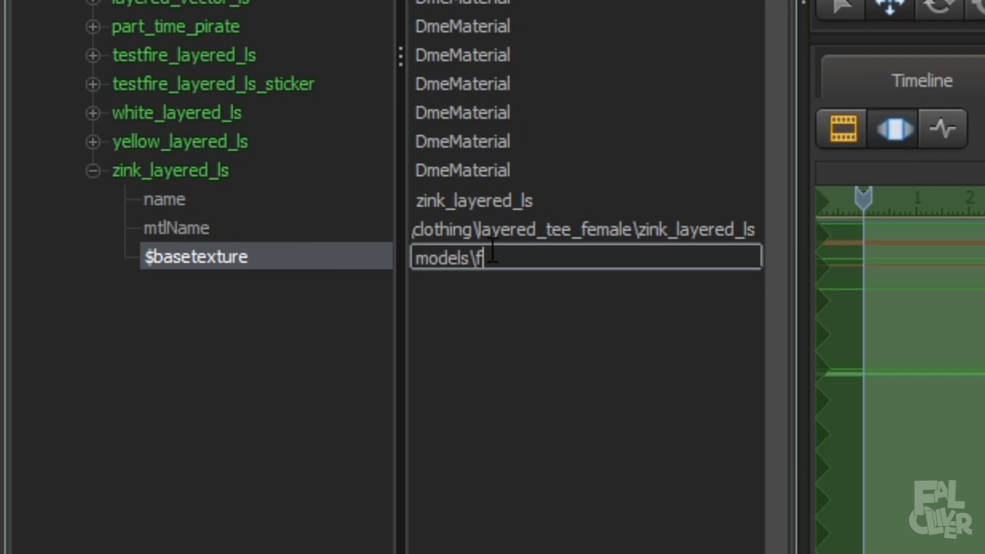
pyautogui.write('aoliver\\')
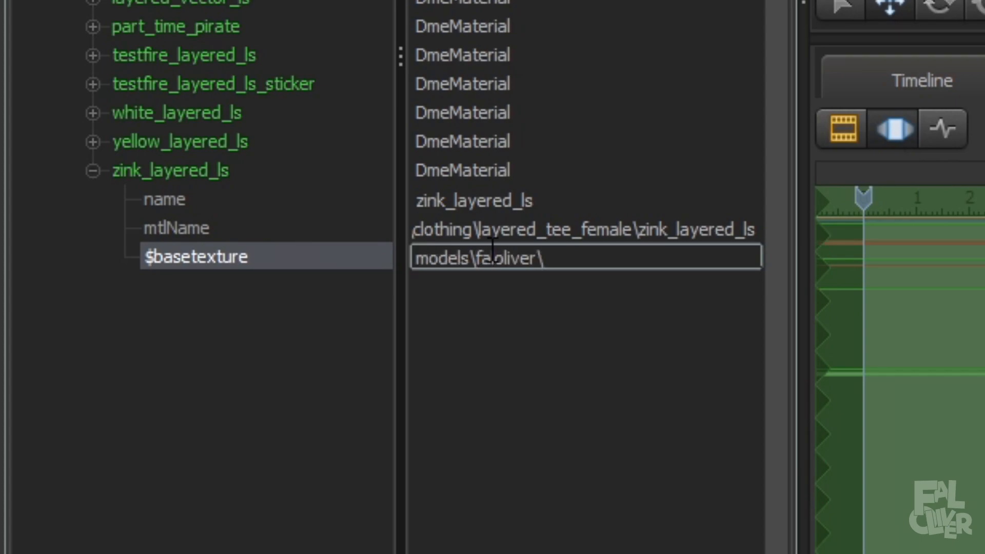
pyautogui.write('kirby_')
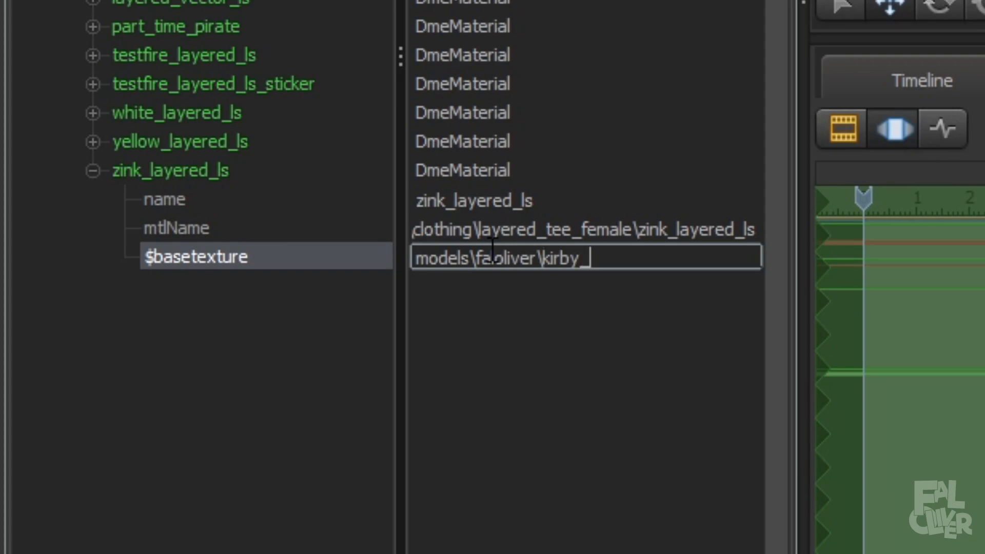